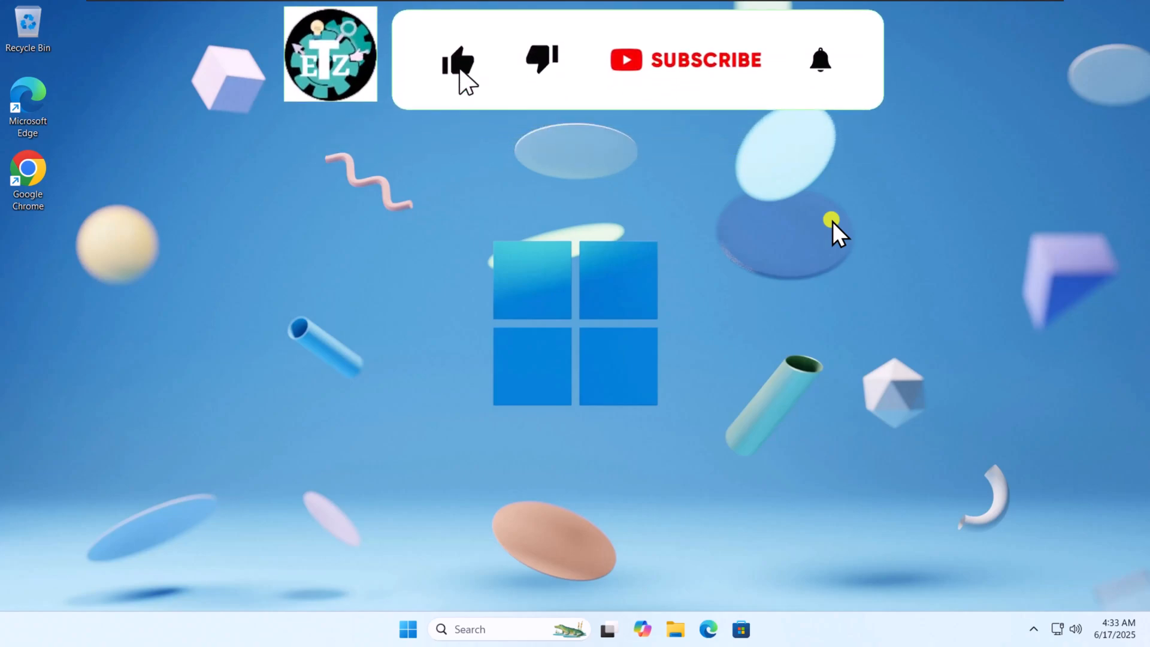
Step: Restart the Windows Explorer process from the taskbar's Task Manager and return to the desktop
{"action": "left_click", "coordinate": [705, 60]}
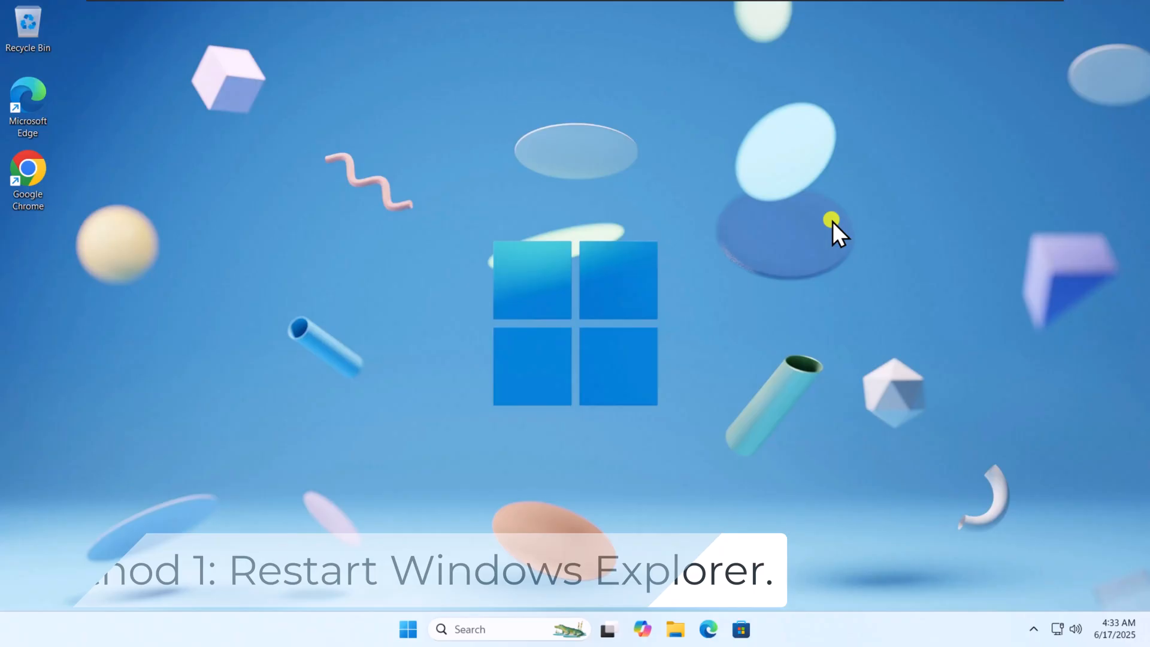
{"action": "right_click", "coordinate": [627, 618]}
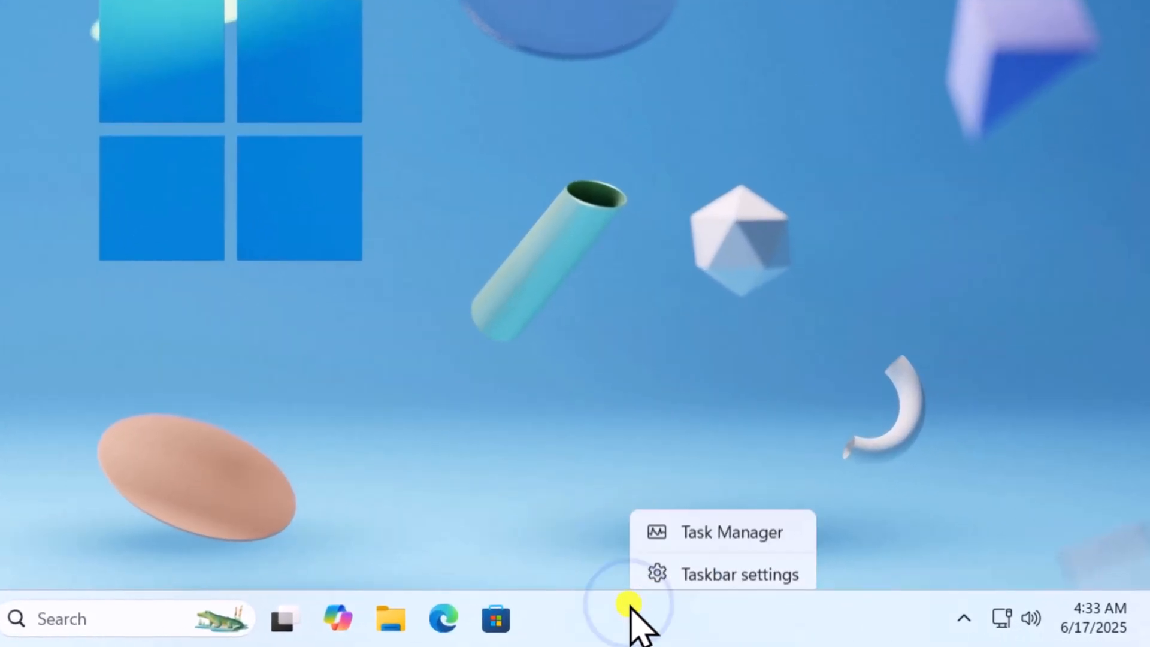
{"action": "left_click", "coordinate": [755, 517]}
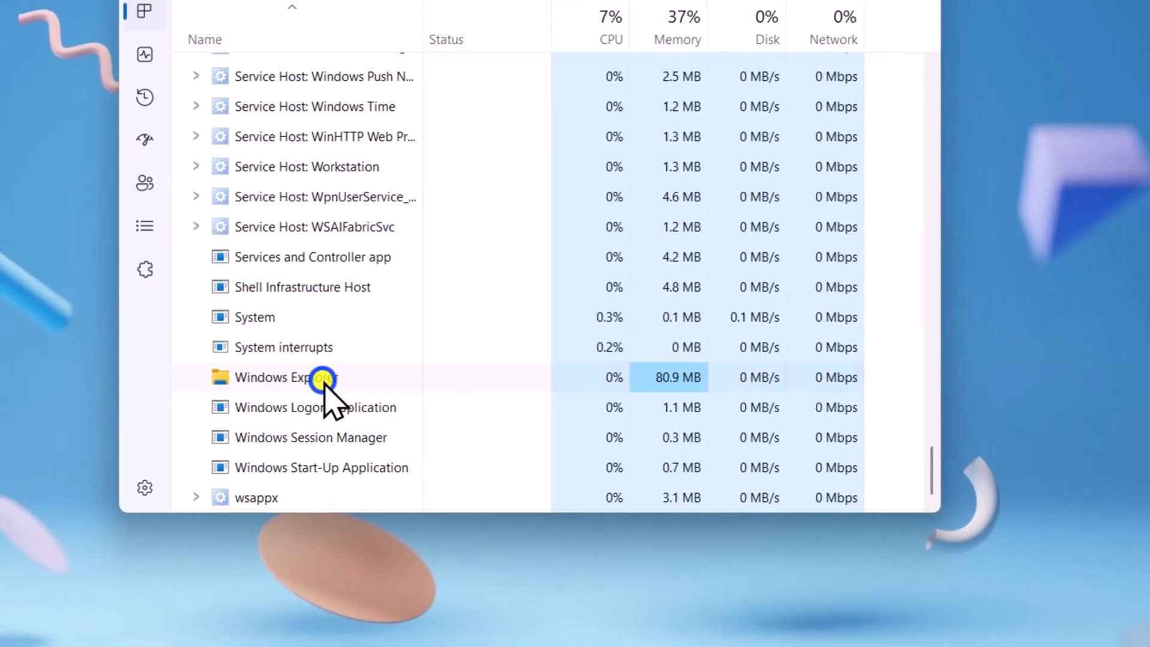
{"action": "right_click", "coordinate": [286, 377]}
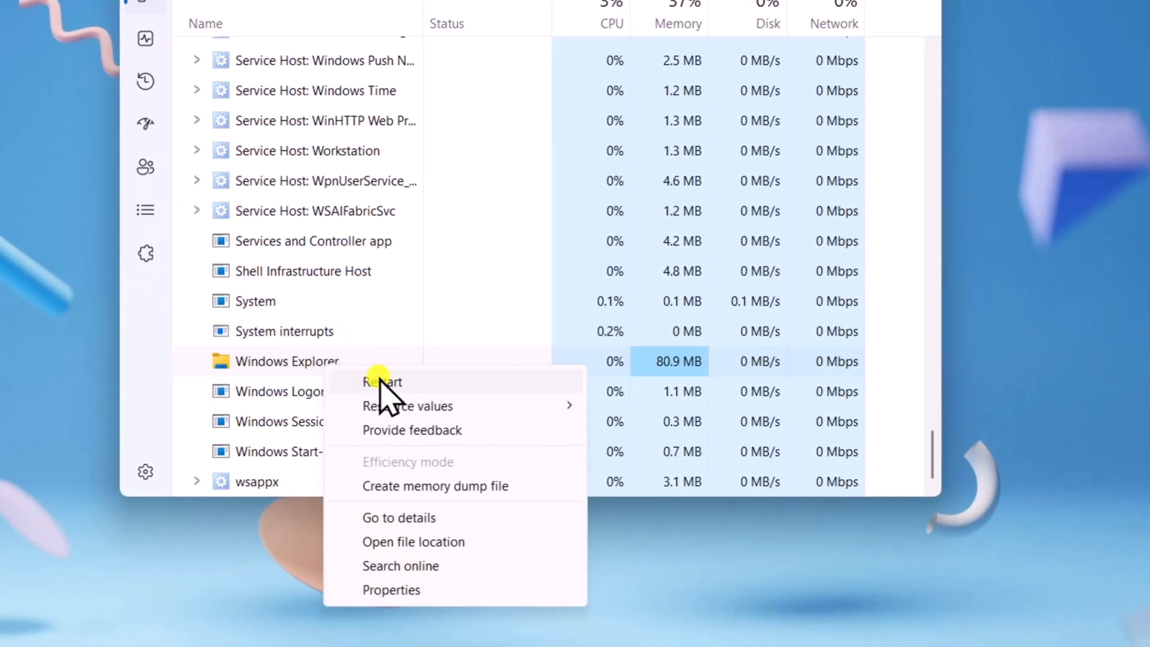
{"action": "left_click", "coordinate": [381, 382]}
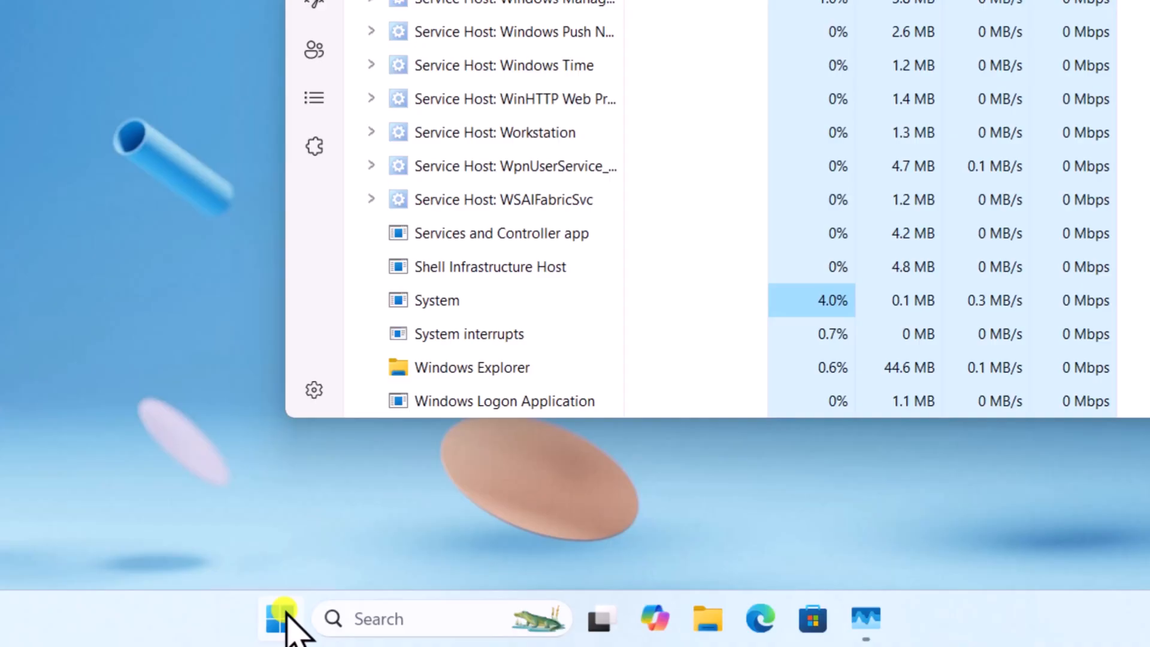
{"action": "left_click", "coordinate": [280, 618]}
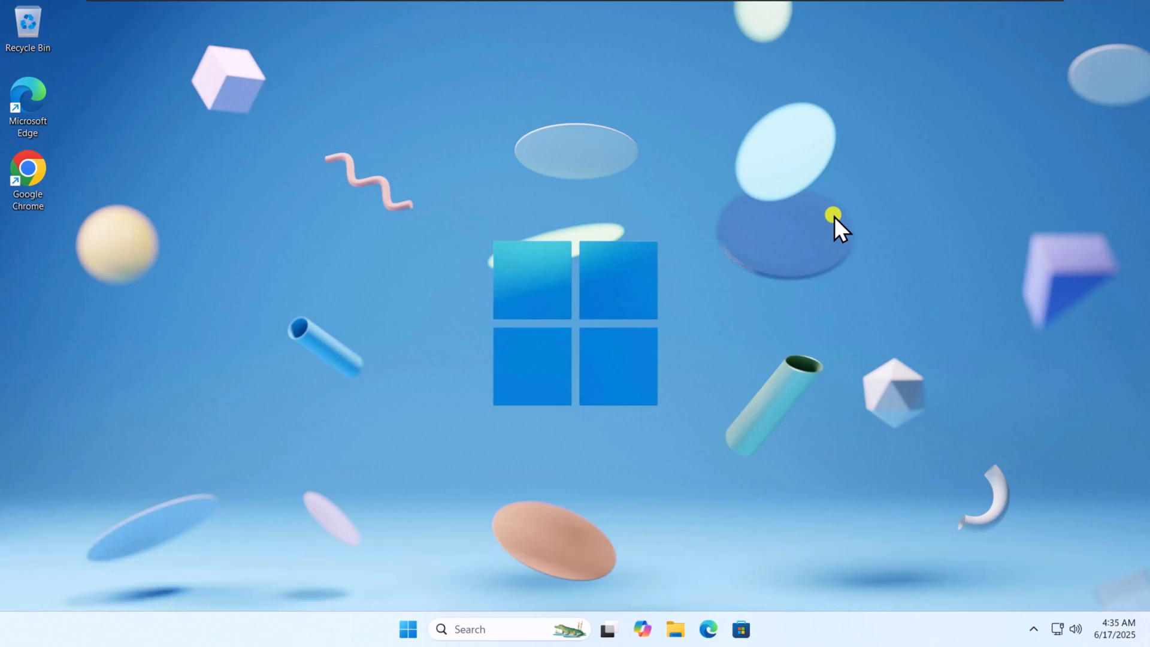
Step: Launch Windows PowerShell as administrator from search, then restart the PC
{"action": "left_click", "coordinate": [469, 629]}
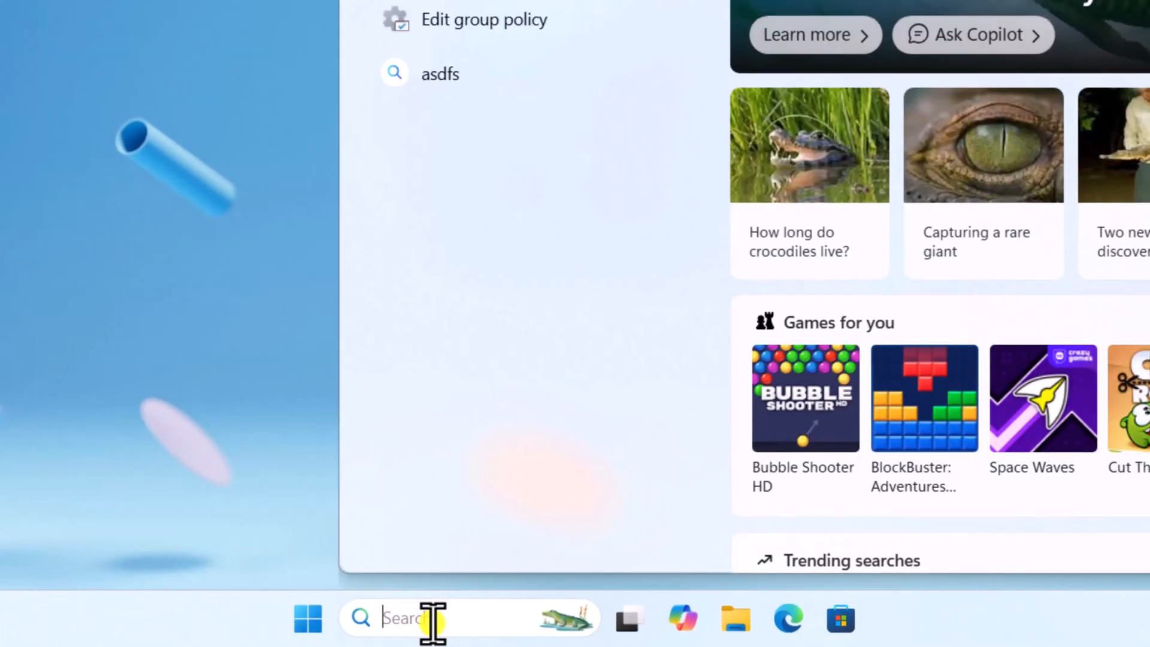
{"action": "type", "text": "power"}
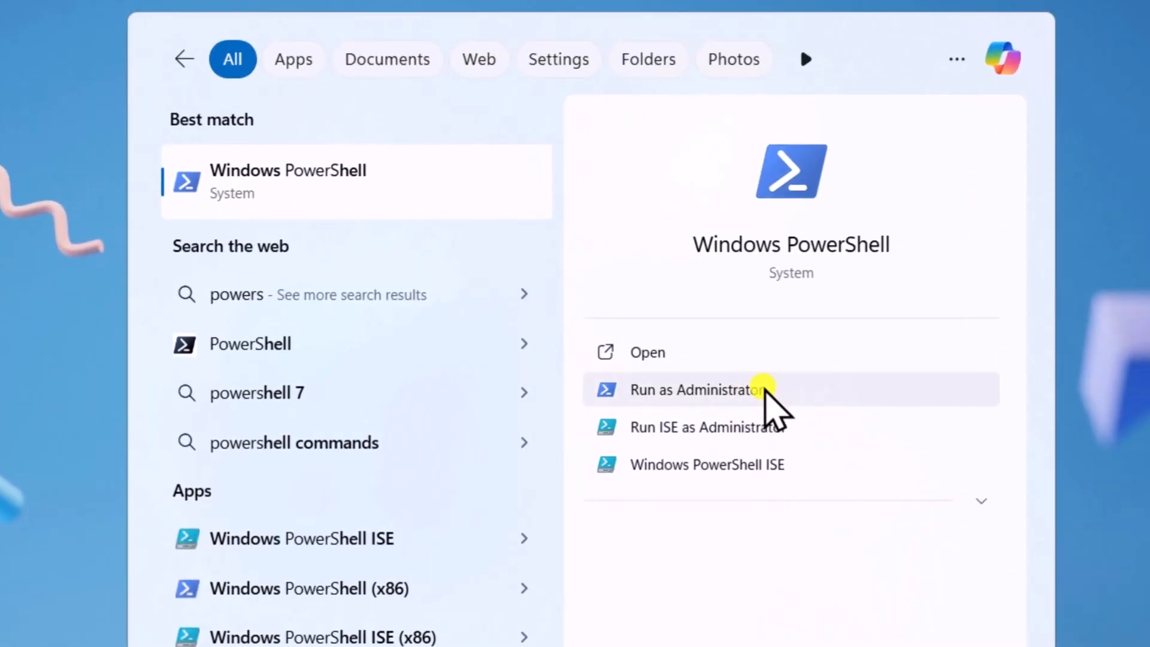
{"action": "left_click", "coordinate": [699, 390]}
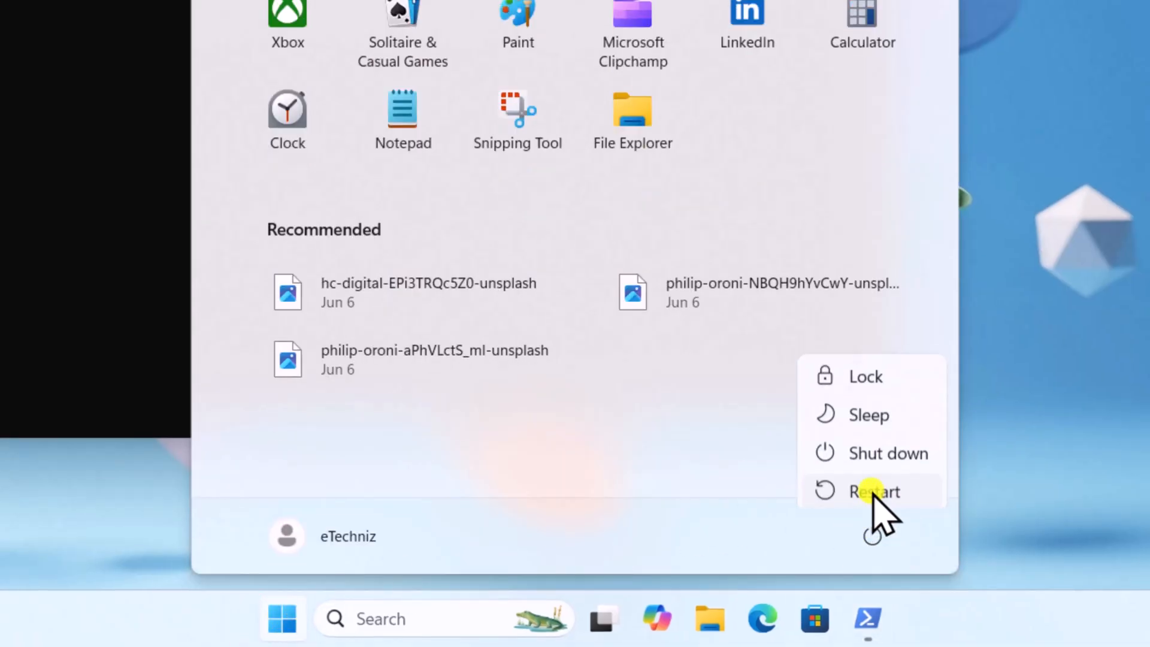
{"action": "left_click", "coordinate": [872, 491]}
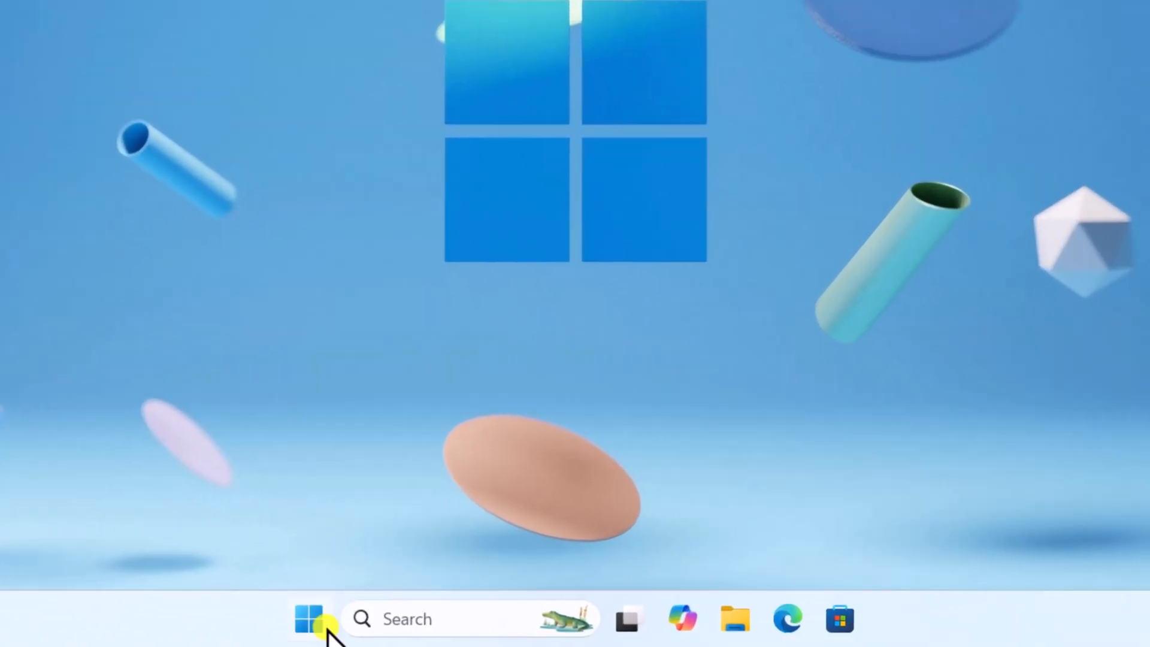
Step: Open Terminal (Admin), approve UAC, run DISM /Online /Cleanup-Image /RestoreHealth, then restart
{"action": "right_click", "coordinate": [307, 618]}
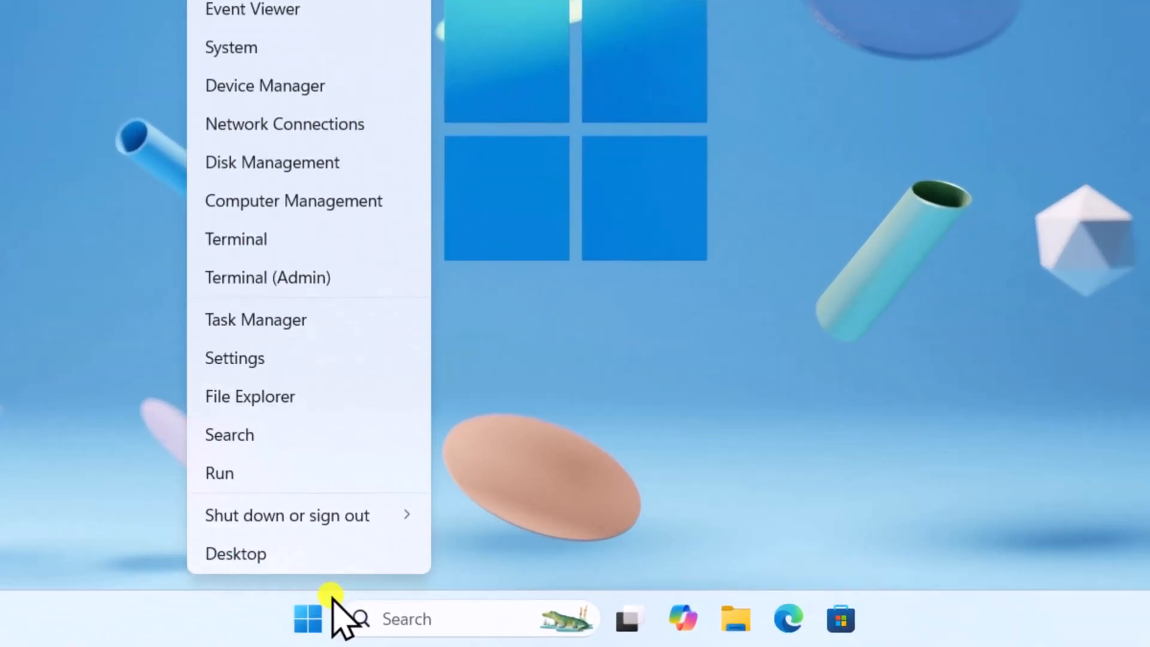
{"action": "left_click", "coordinate": [267, 278]}
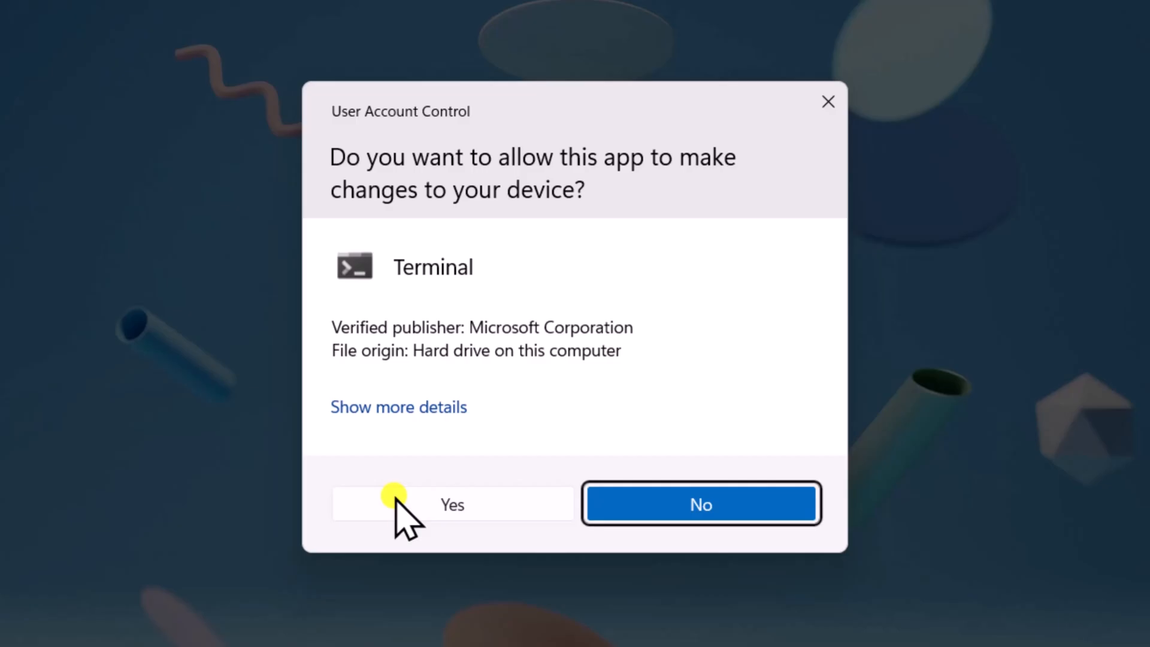
{"action": "left_click", "coordinate": [451, 504]}
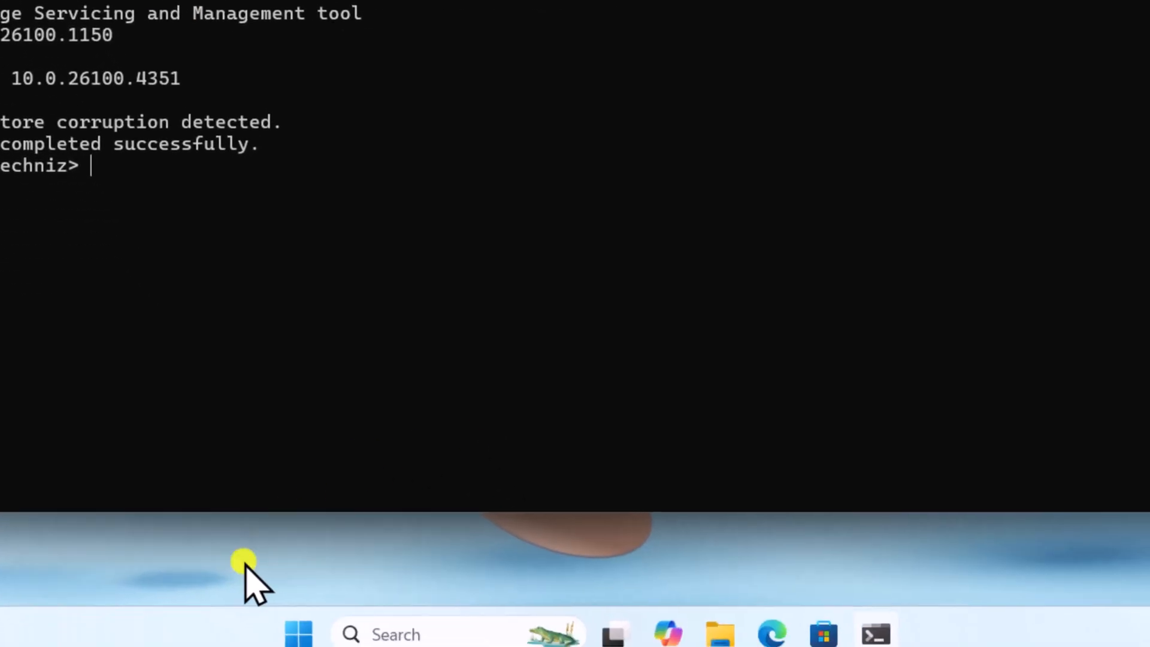
{"action": "left_click", "coordinate": [297, 633]}
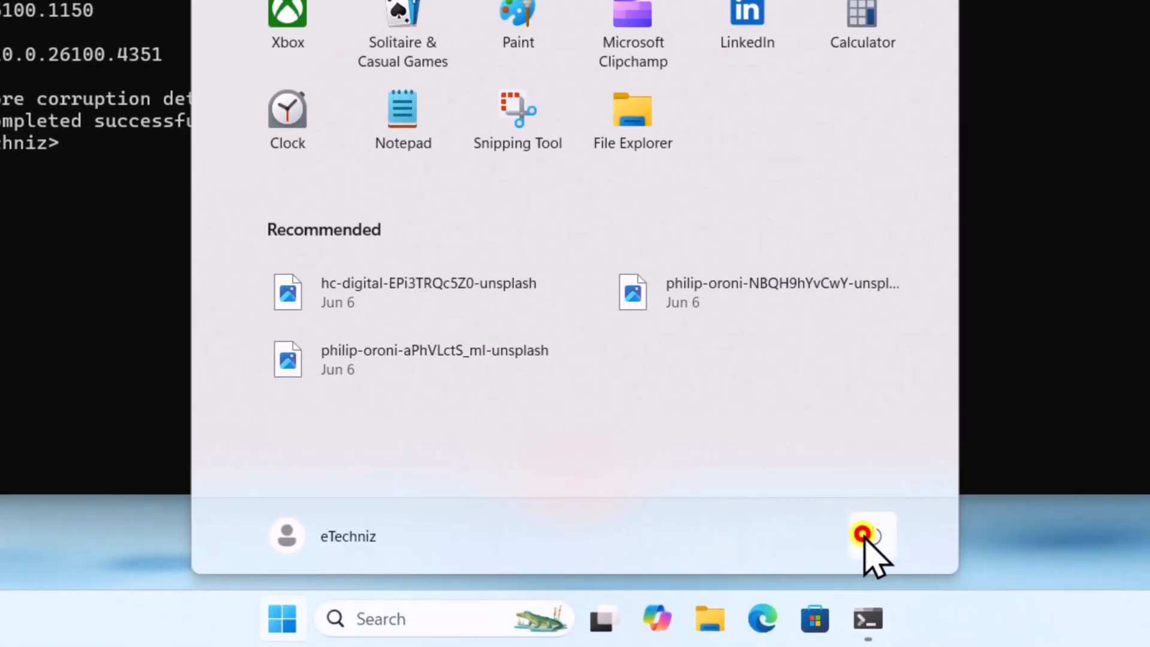
{"action": "left_click", "coordinate": [862, 535]}
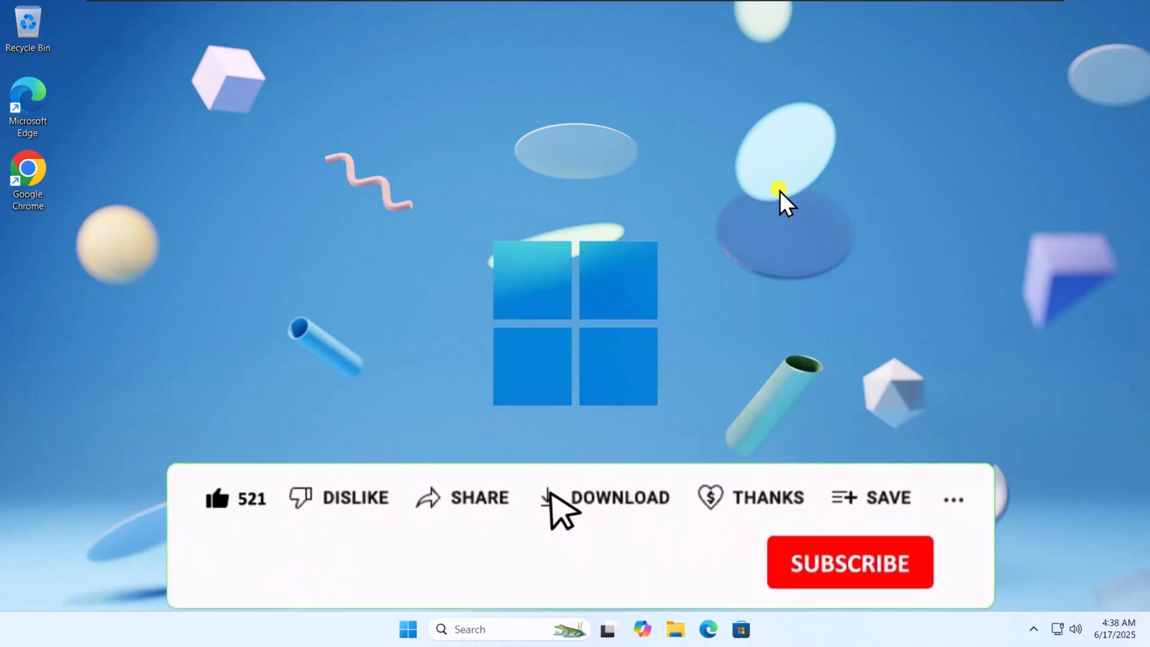
{"action": "left_click", "coordinate": [767, 497]}
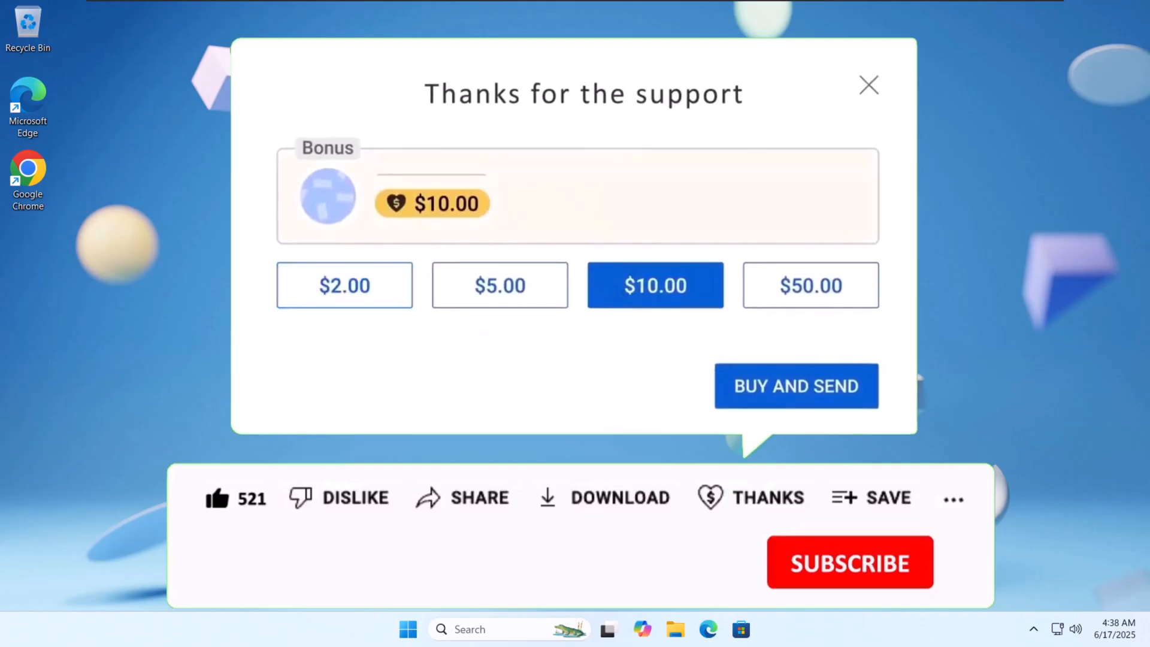
{"action": "left_click", "coordinate": [870, 85]}
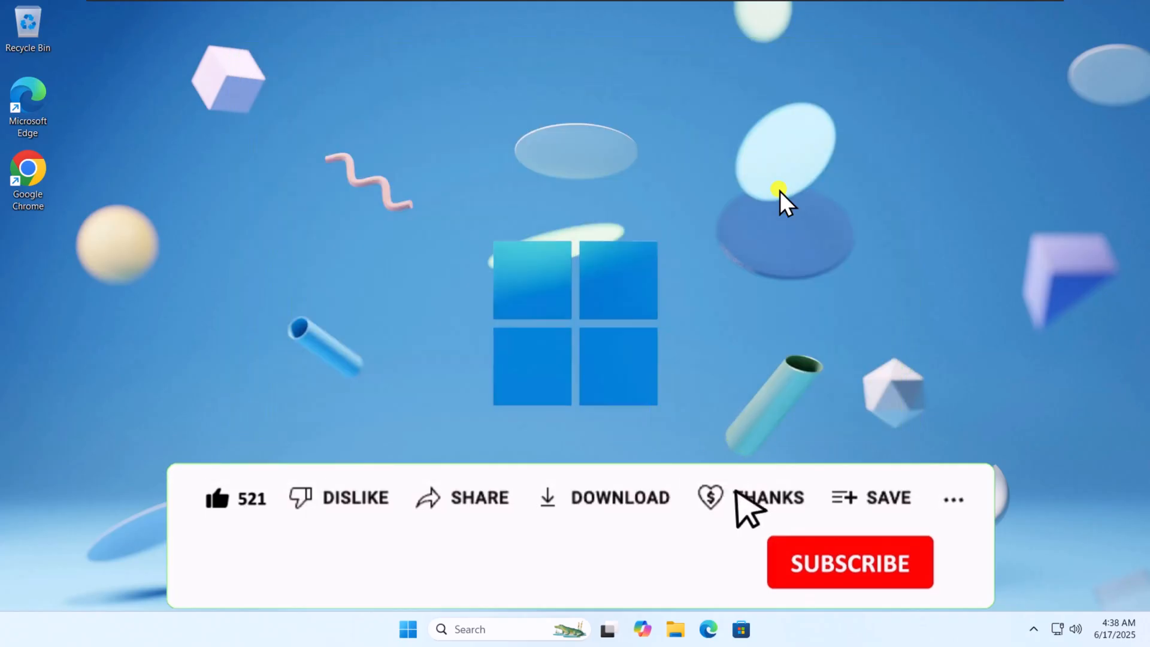
{"action": "left_click", "coordinate": [850, 562]}
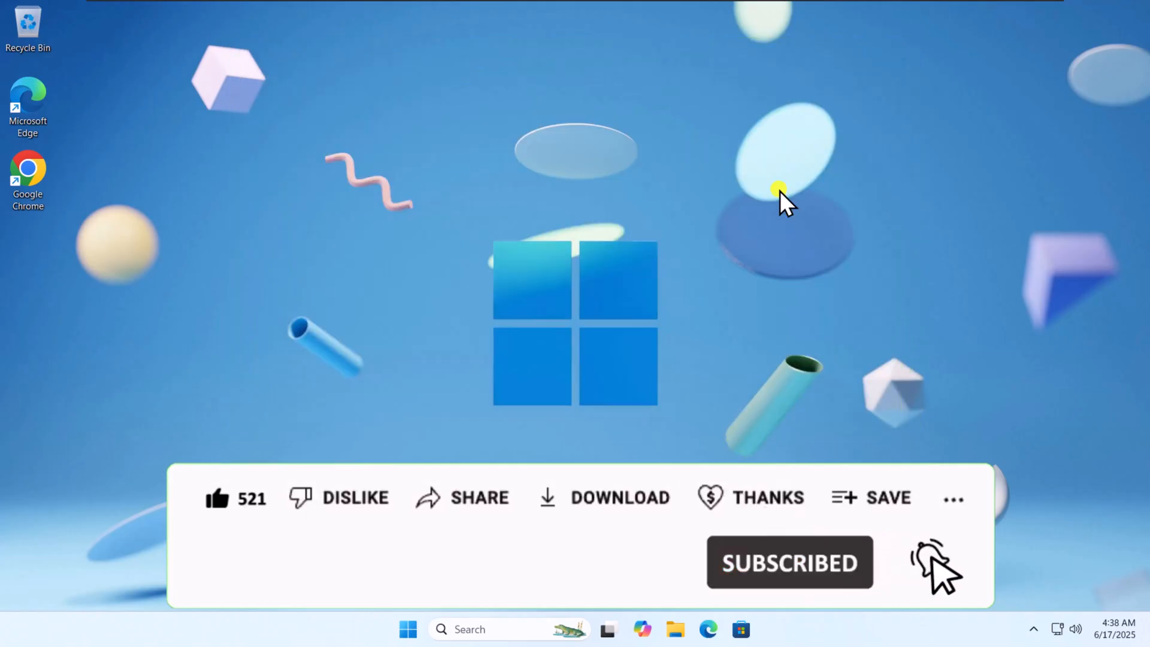